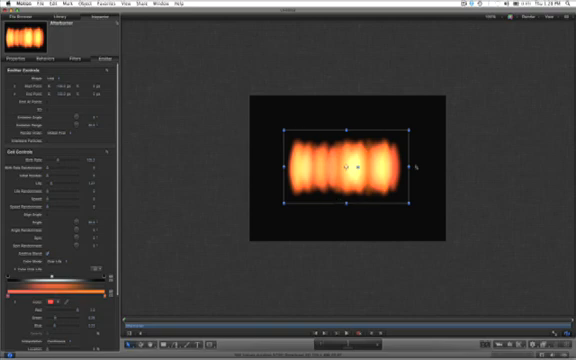
pyautogui.moveTo(186, 238)
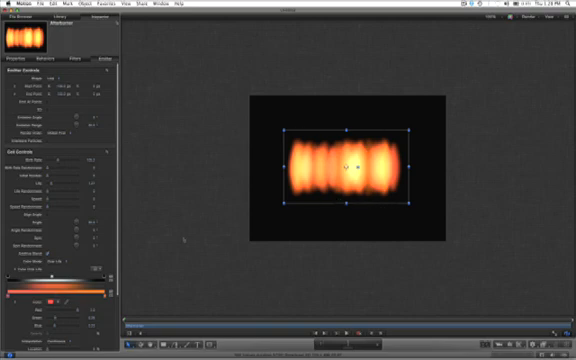